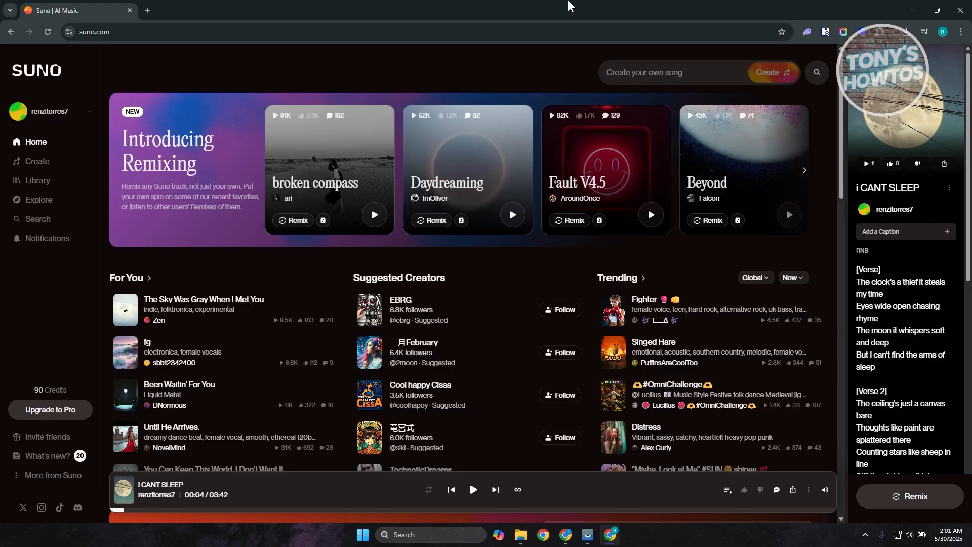
mouse_move(405, 75)
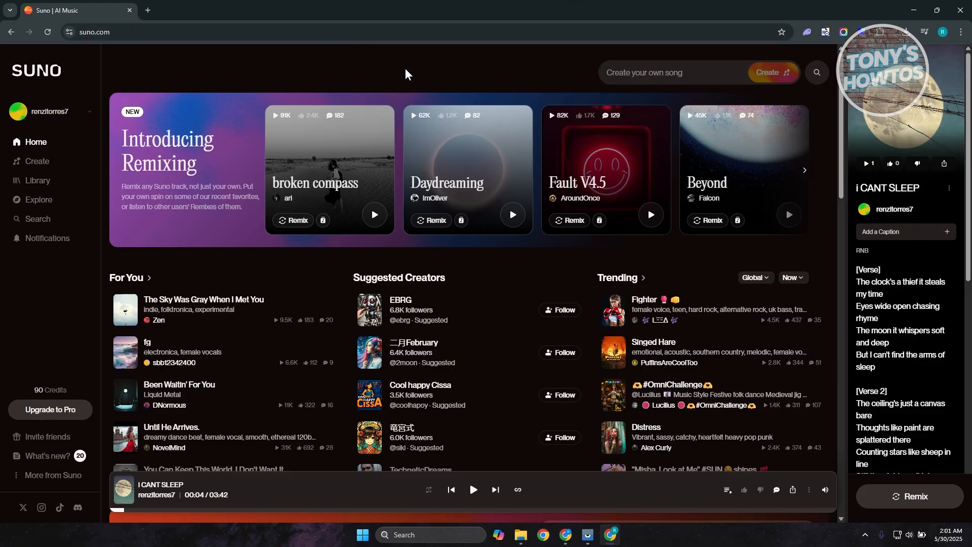
- Scroll the Suno home feed down to the Best of v4.5 row showing The Light is Gone
scroll(down, 3)
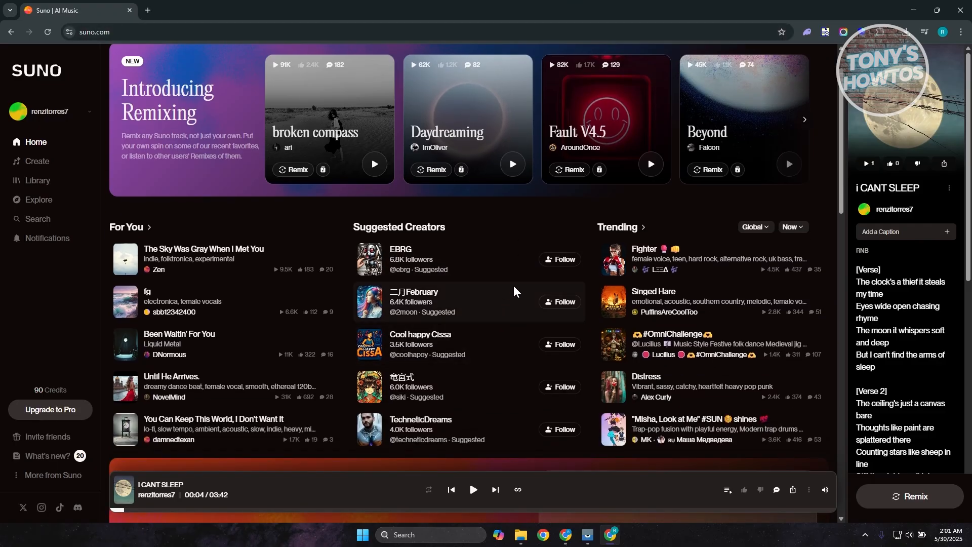
scroll(down, 3)
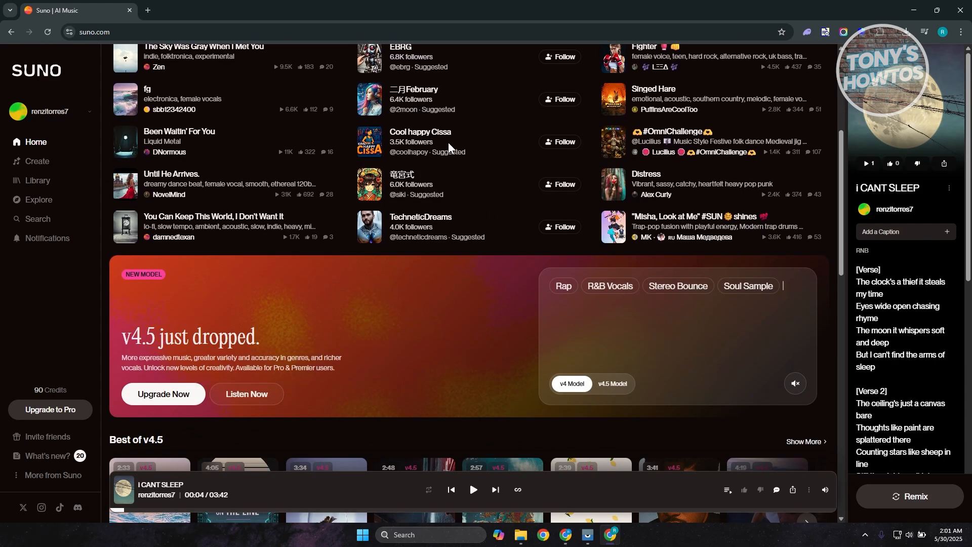
mouse_move(172, 186)
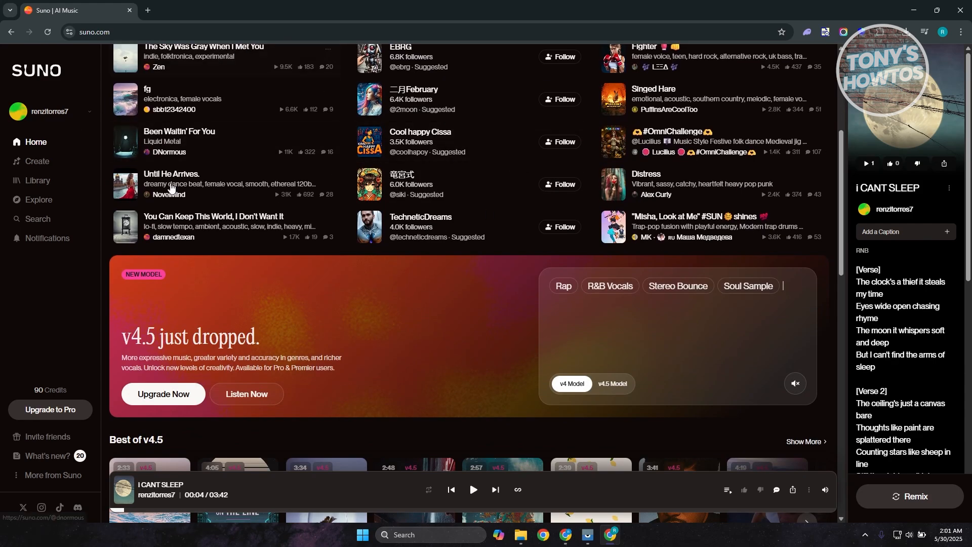
scroll(down, 3)
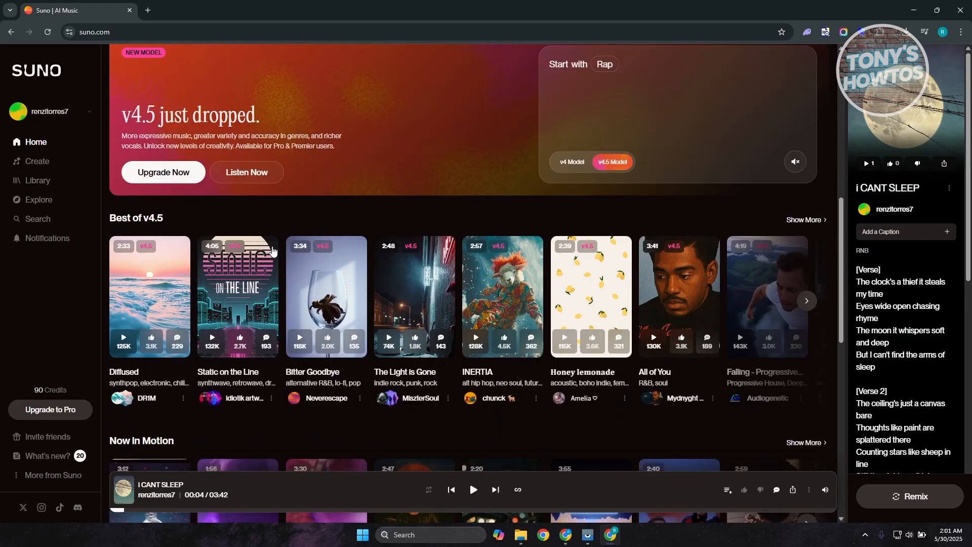
scroll(down, 3)
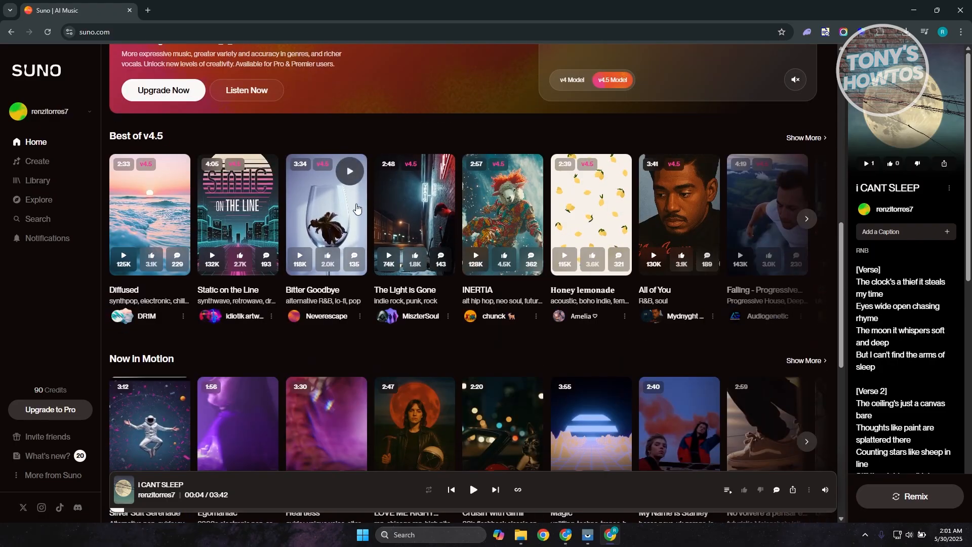
mouse_move(434, 229)
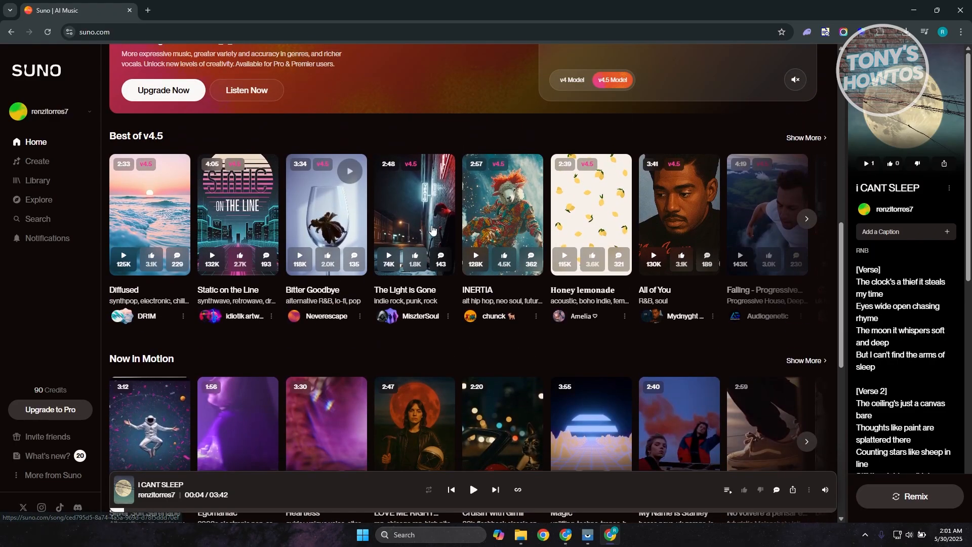
mouse_move(425, 225)
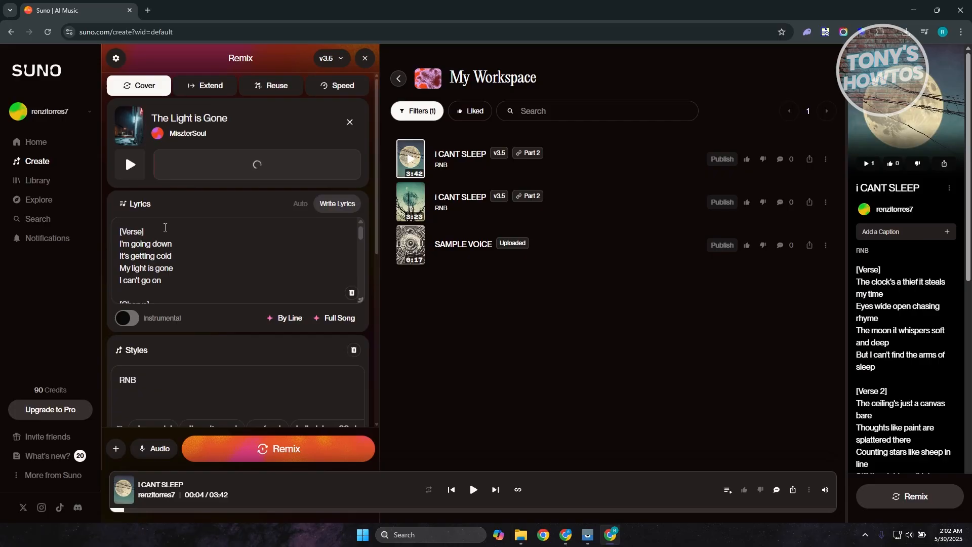
- Scroll the Remix panel for The Light is Gone through its Lyrics, Styles and More Options
scroll(down, 3)
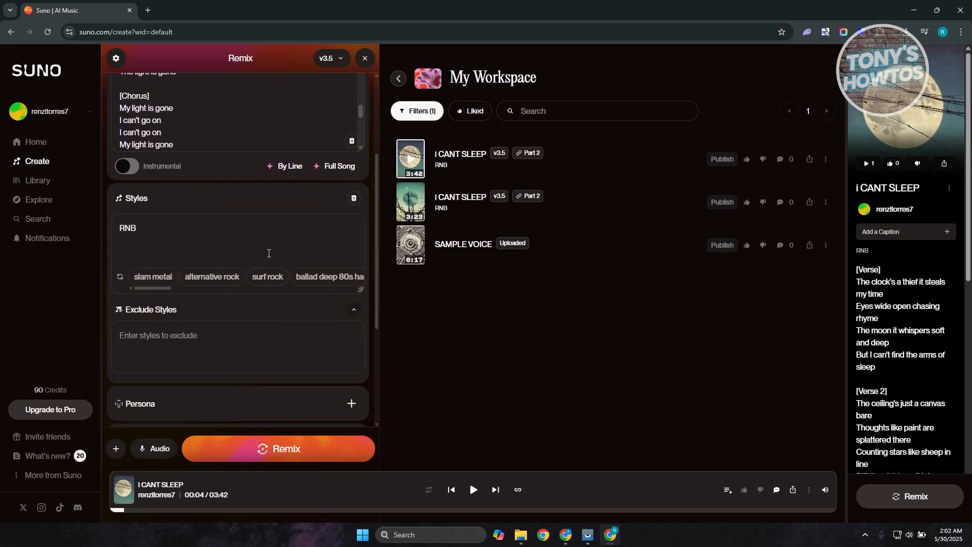
scroll(down, 3)
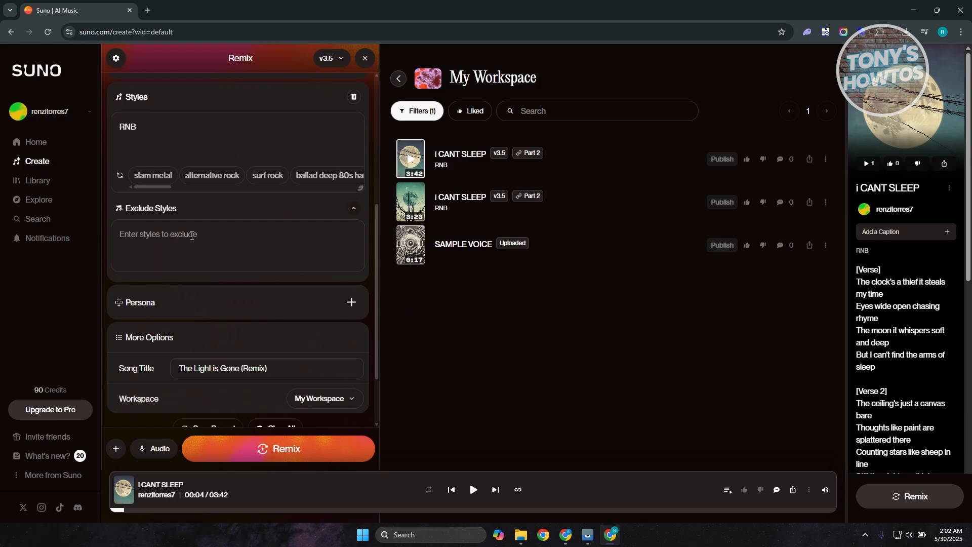
scroll(down, 3)
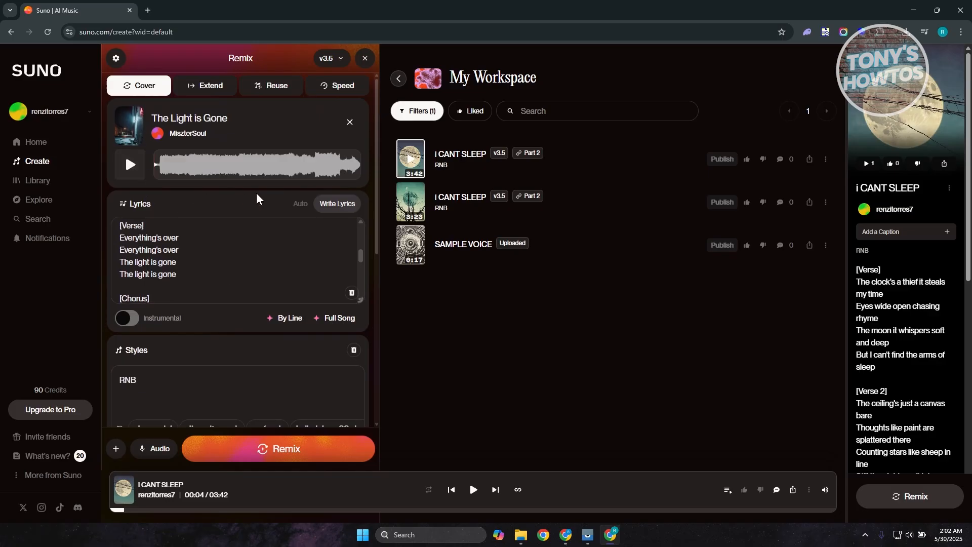
mouse_move(213, 91)
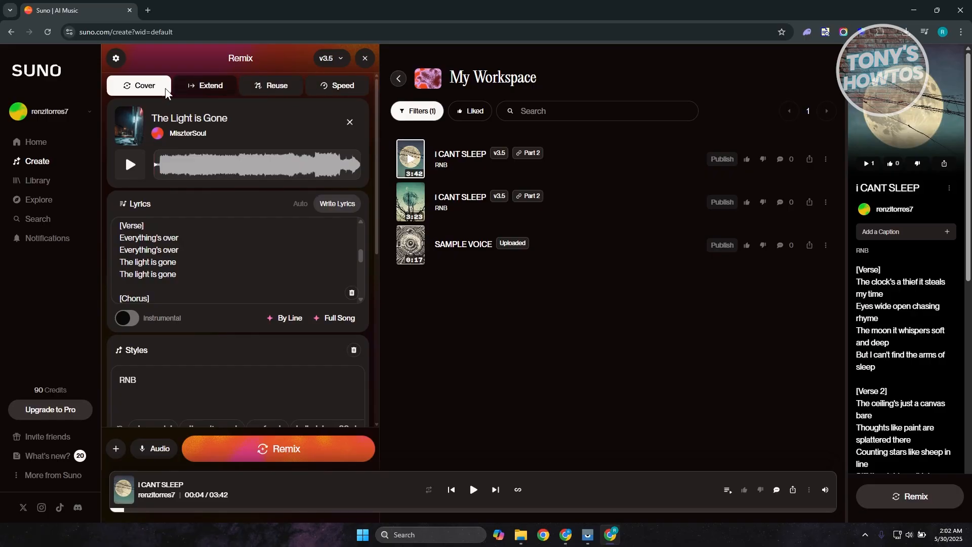
- Compare the Extend and Speed modes, then settle on Cover with indie rock, downtuned guitars and male vocals
click(204, 85)
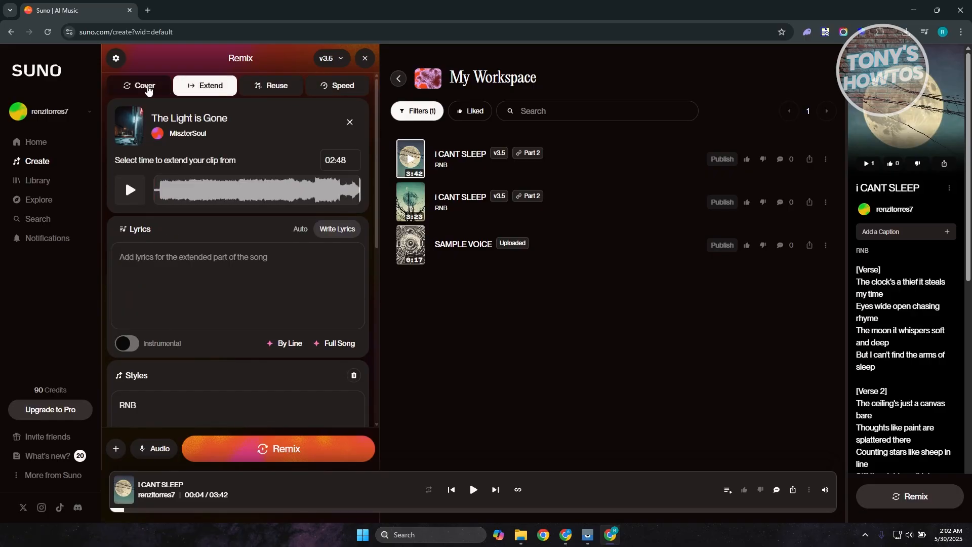
click(271, 85)
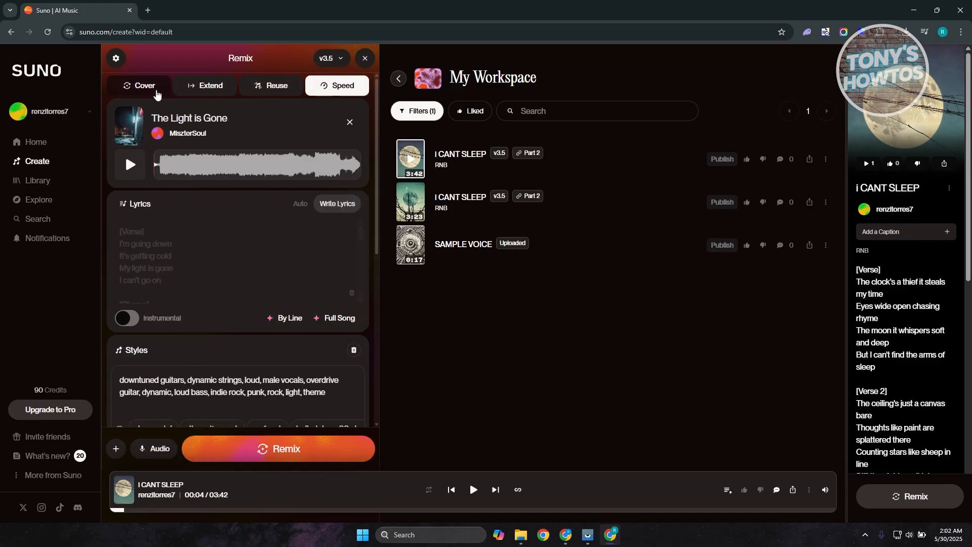
click(146, 85)
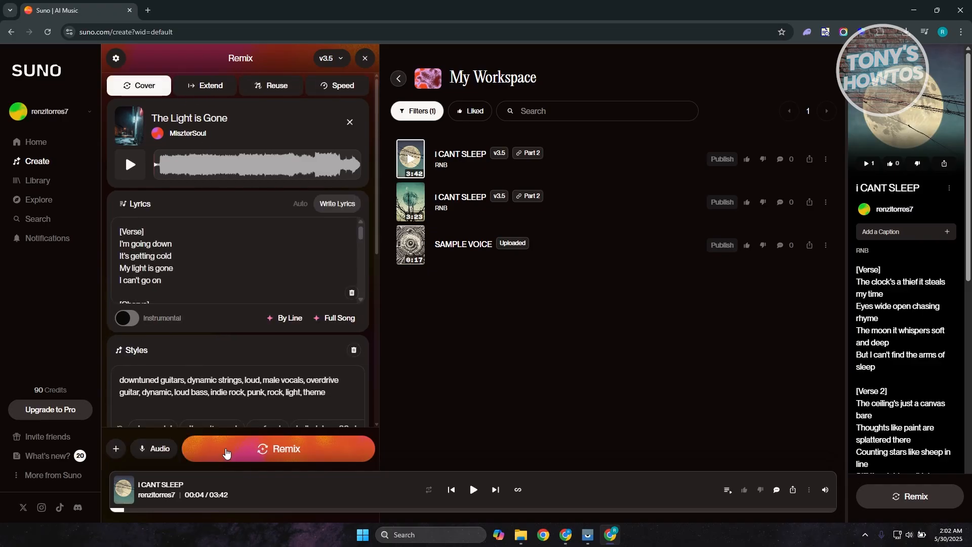
- Select the lyric word 'gone' and submit the cover remix so two tracks generate in My Workspace
double_click(164, 267)
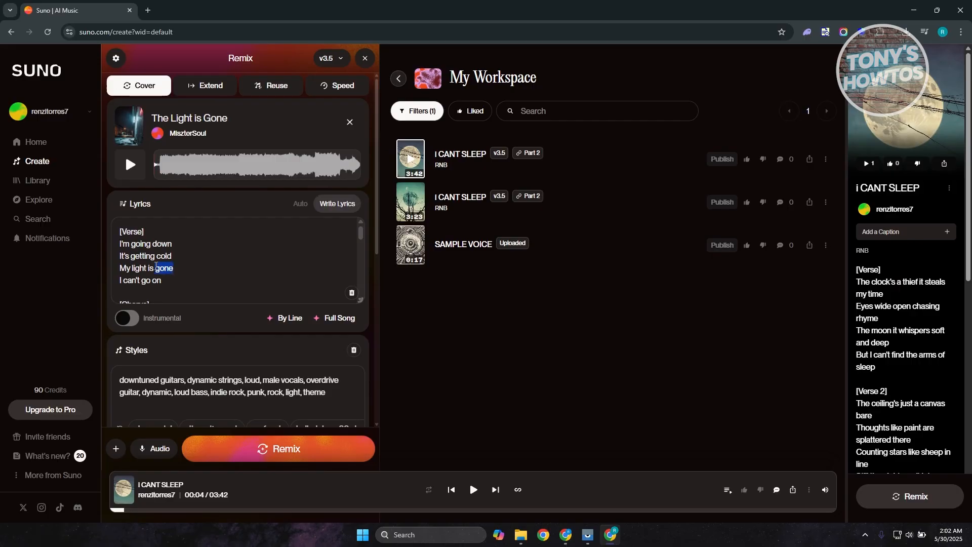
scroll(down, 3)
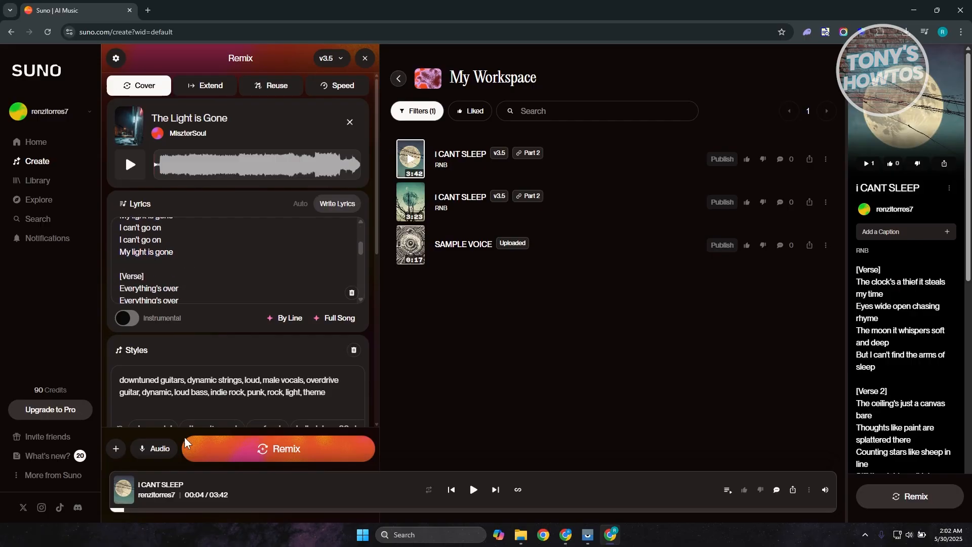
scroll(down, 3)
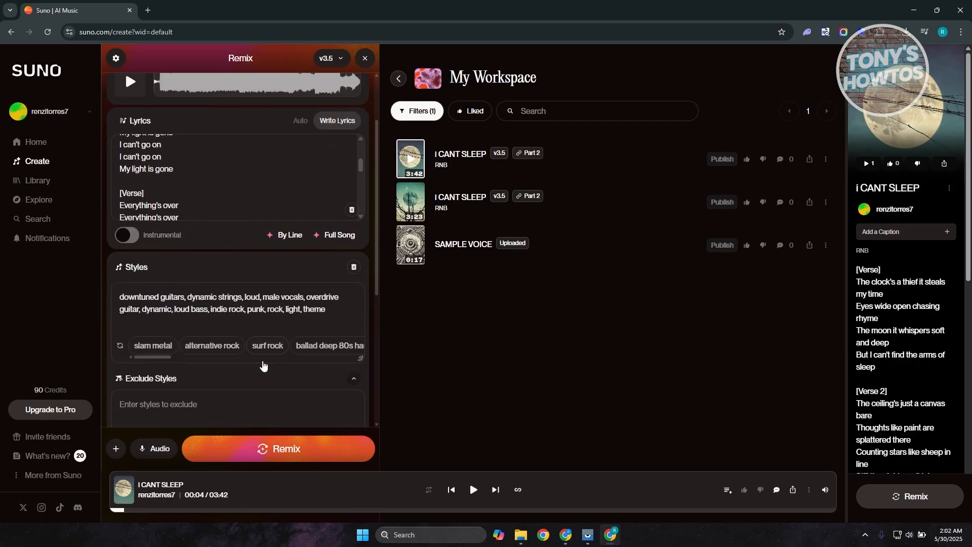
click(277, 448)
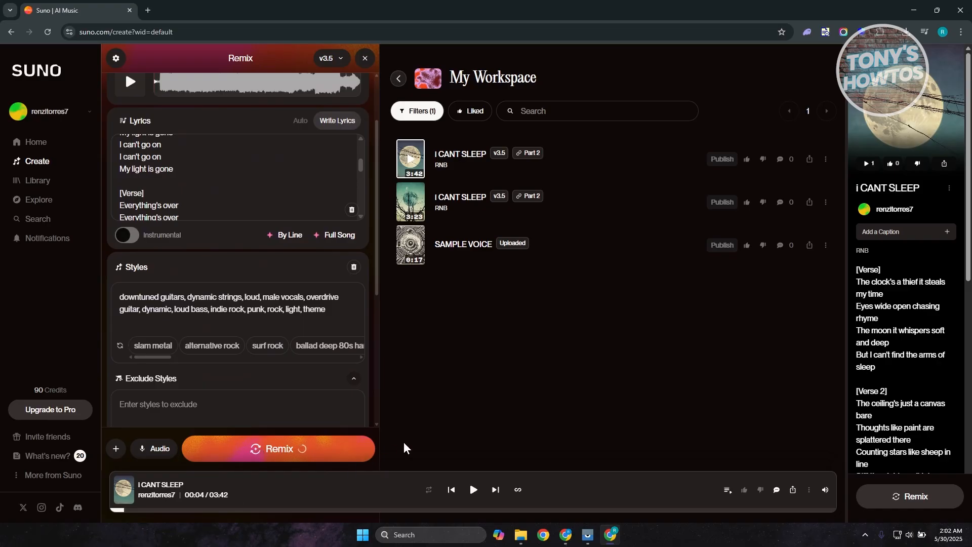
click(279, 449)
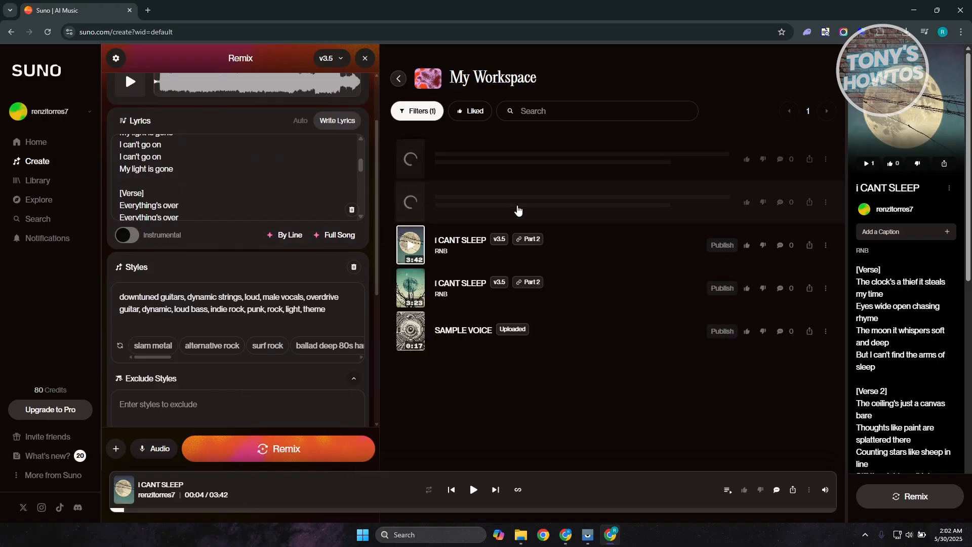